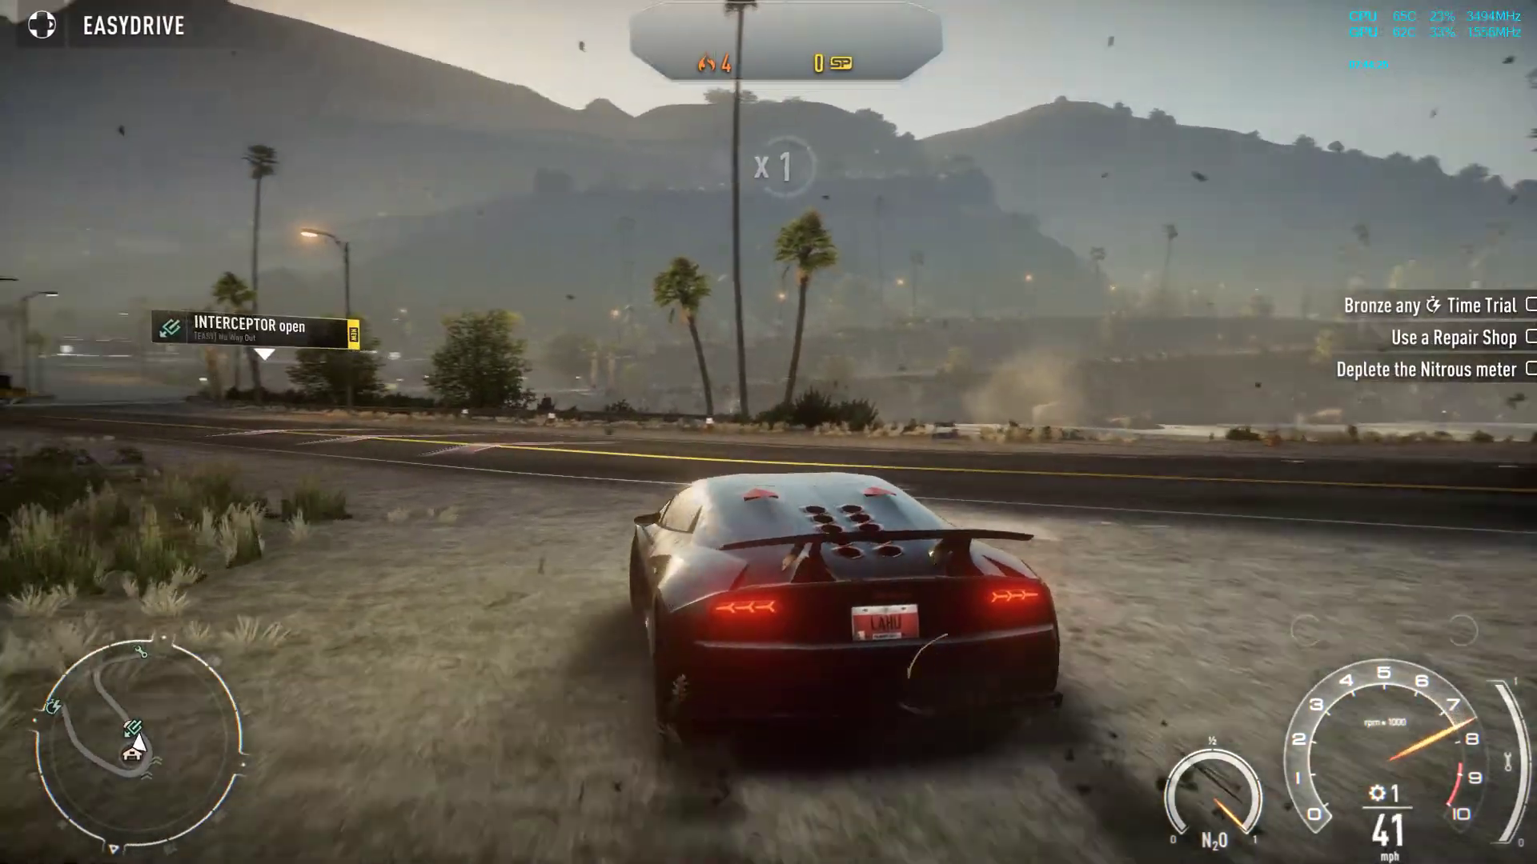
{"action": "key", "text": "w"}
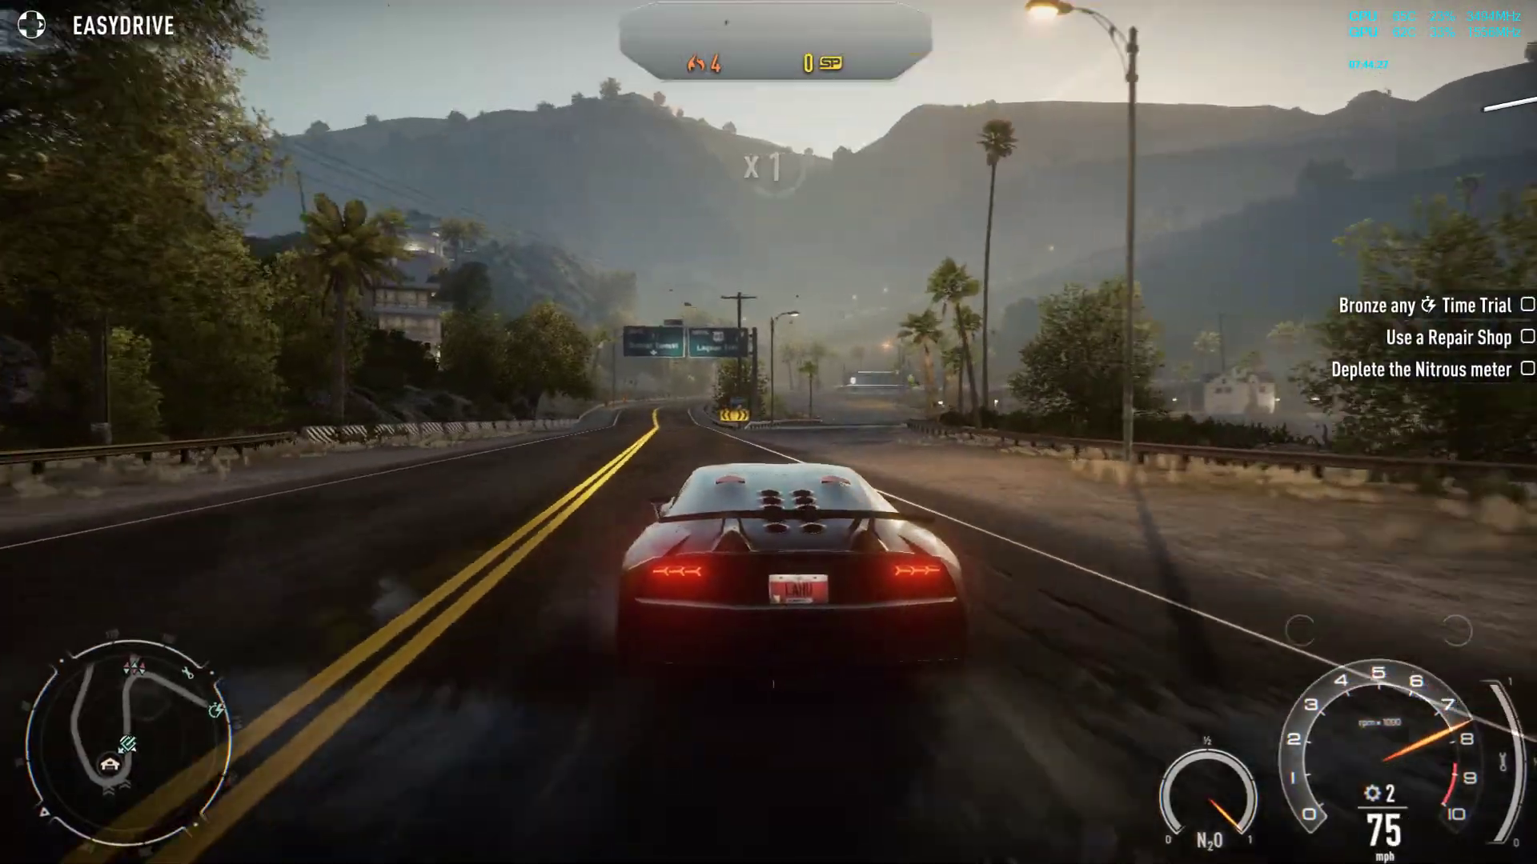
{"action": "key", "text": "w"}
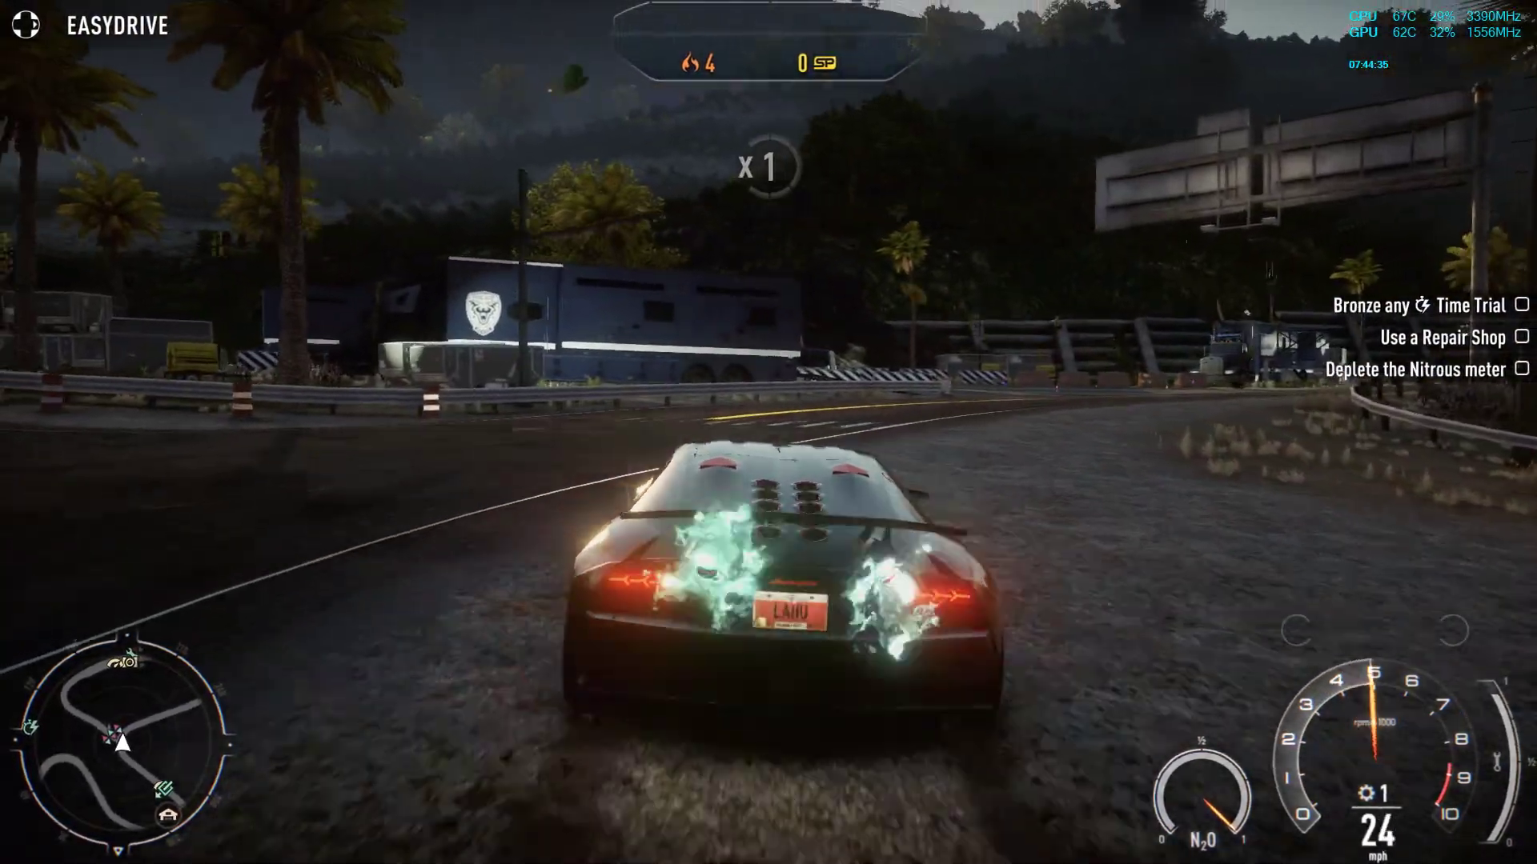
{"action": "key", "text": "w"}
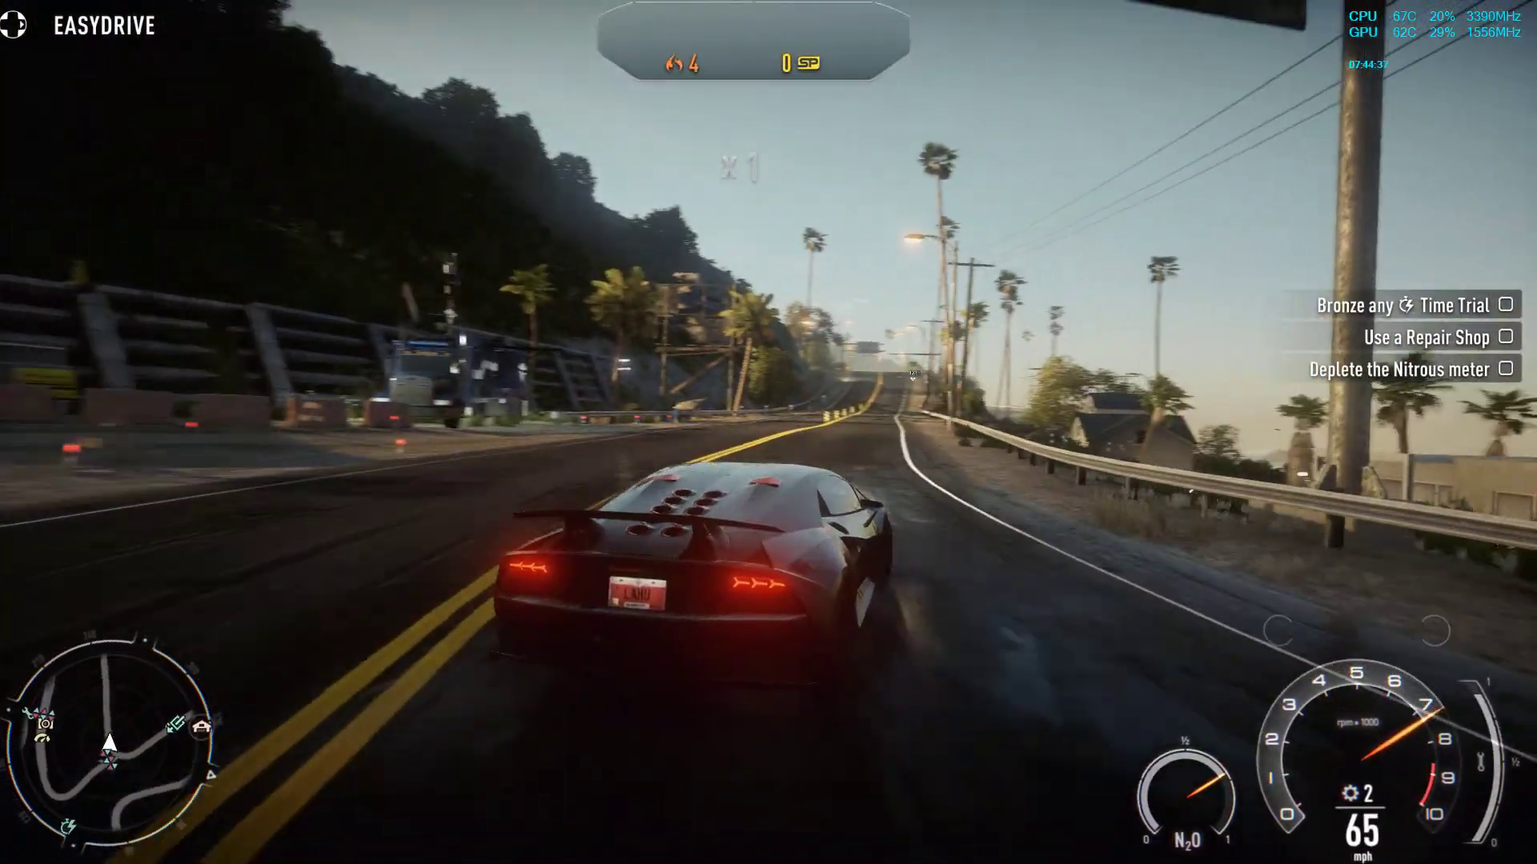